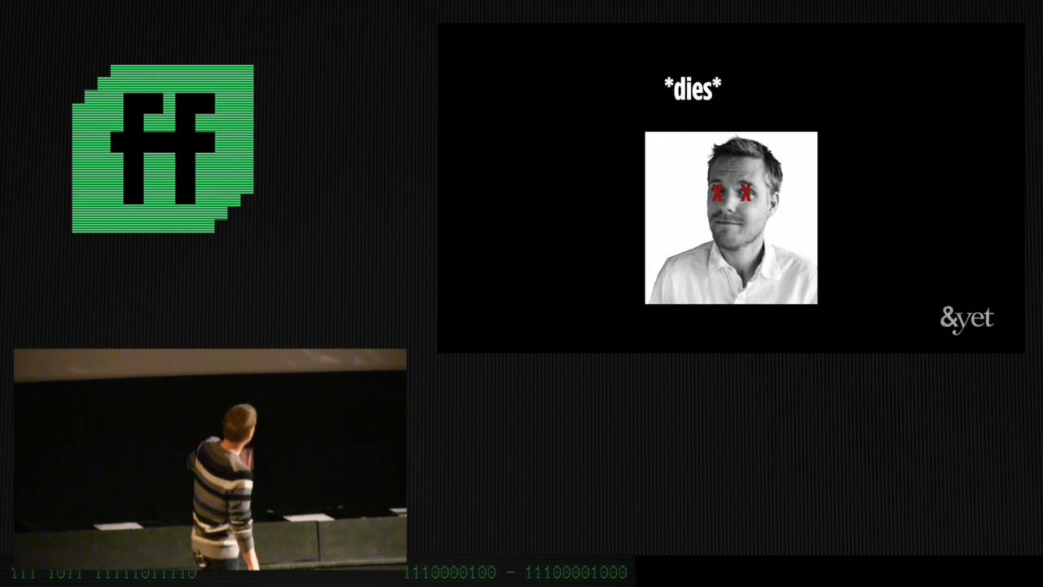
pyautogui.press('Right')
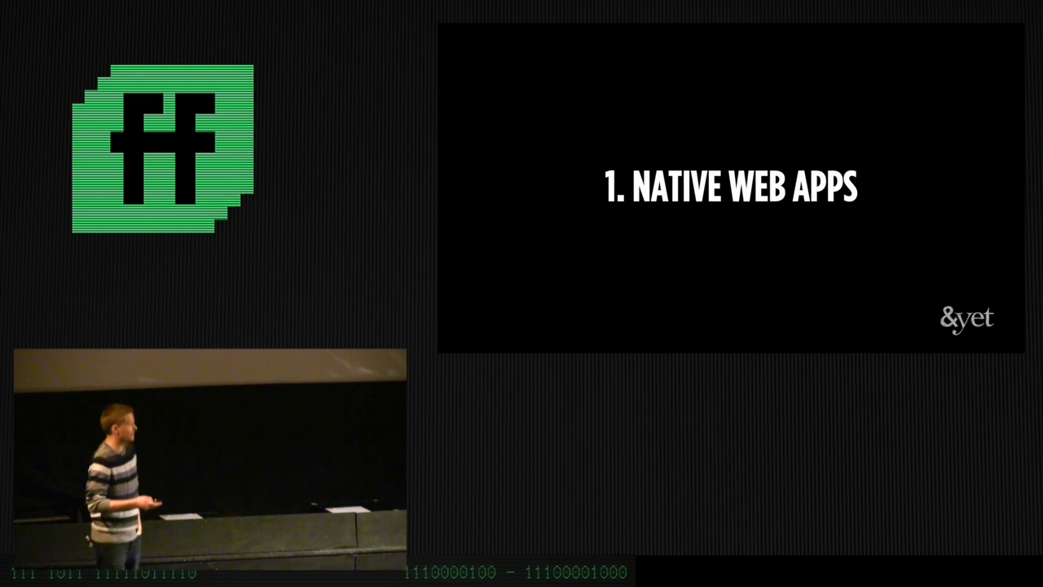
pyautogui.press('right')
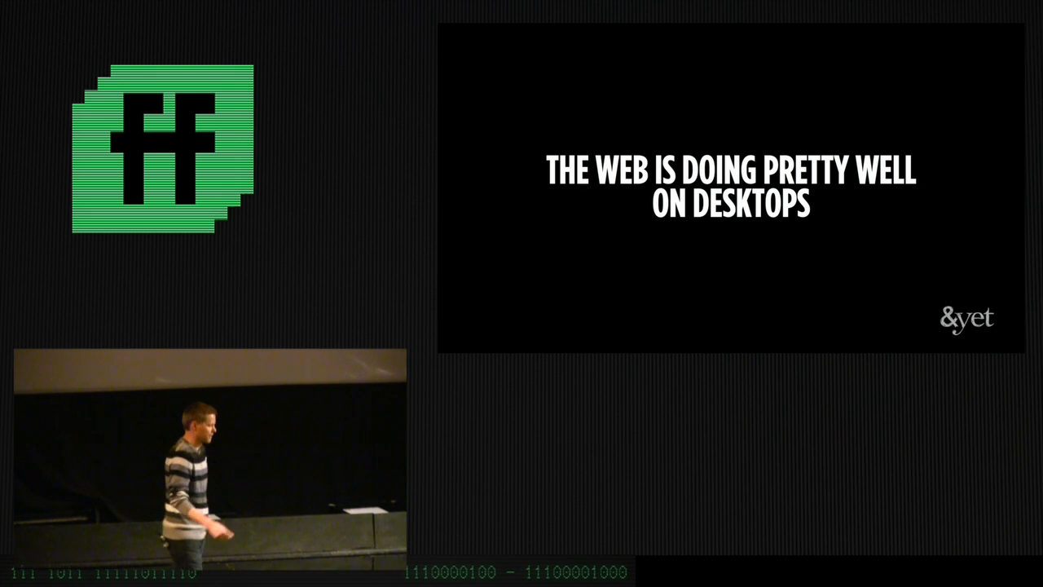
pyautogui.press('Right')
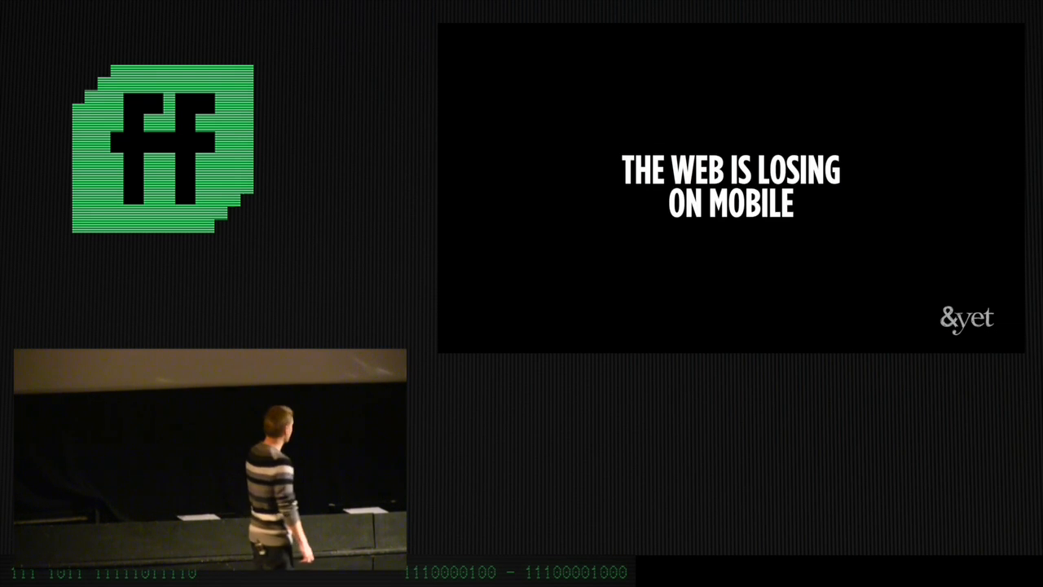